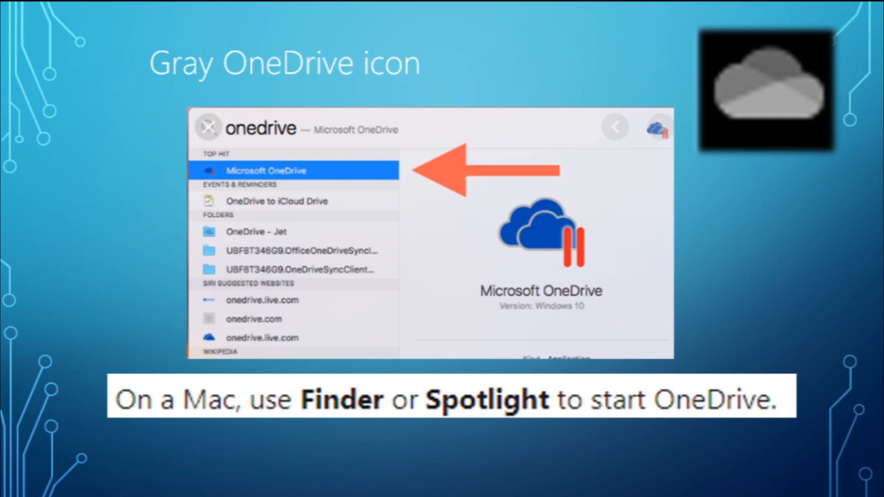
Advance the slideshow to the 'OneDrive paused icon' slide on resuming syncing
key(right)
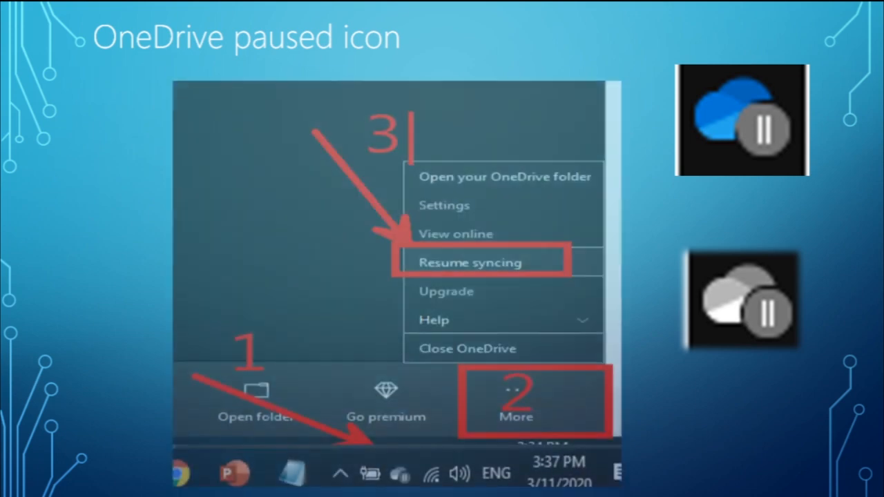